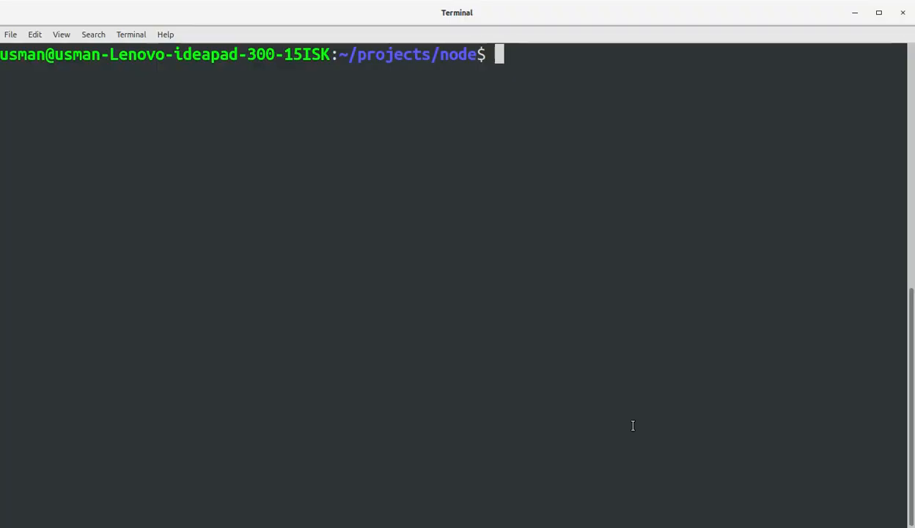
Step: Create the userlocation folder with sudo mkdir and grant it chmod -R 777 permissions
{"action": "type", "text": "sudo"}
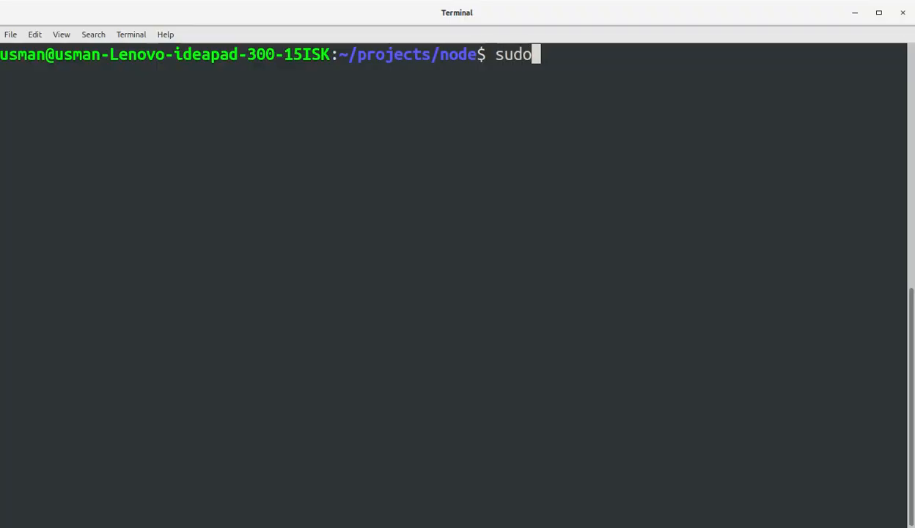
{"action": "type", "text": "mkdir"}
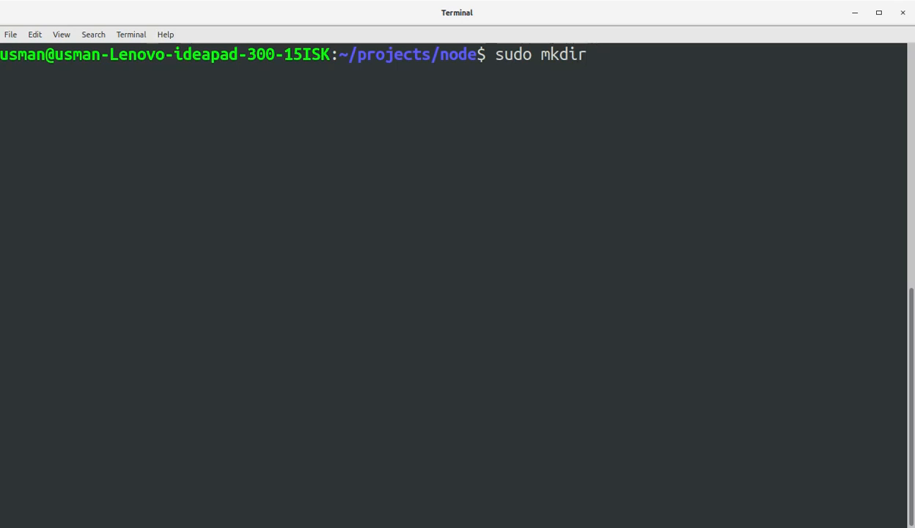
{"action": "type", "text": "userlocation"}
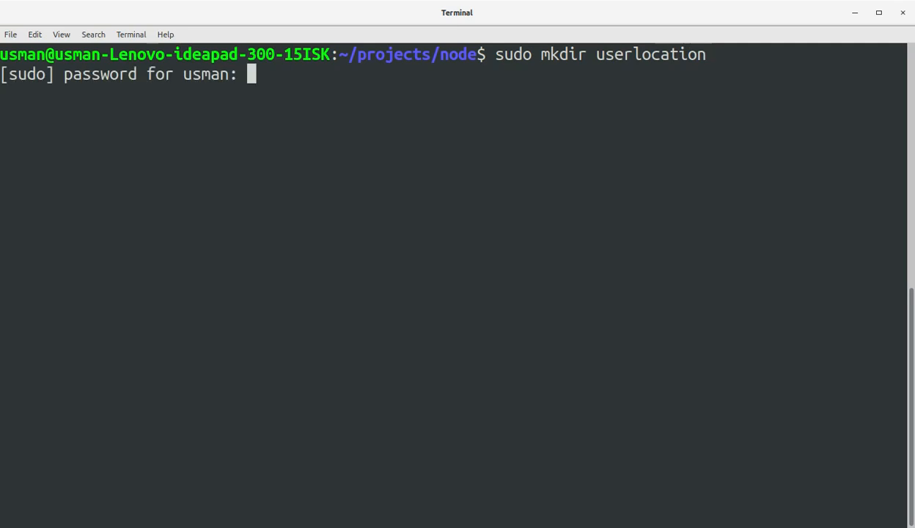
{"action": "type", "text": "sudo chm"}
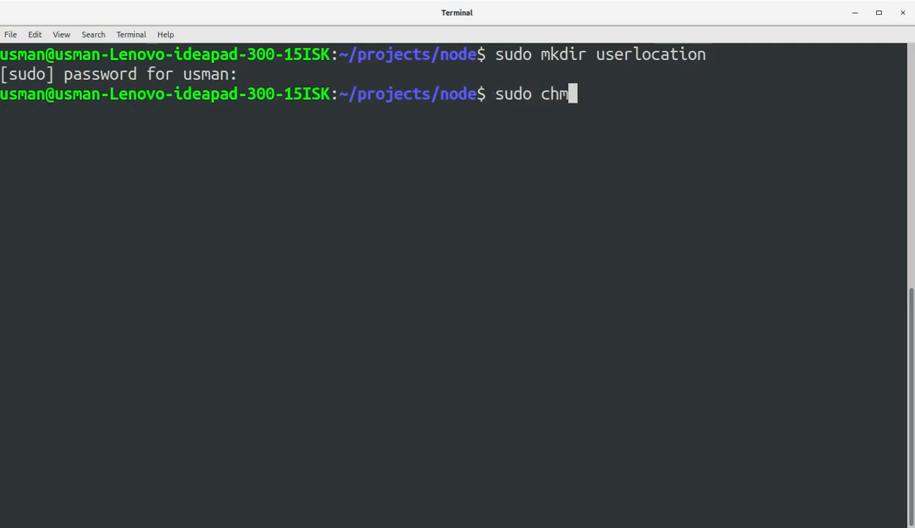
{"action": "type", "text": "od -R 777 userlocation/"}
{"action": "type", "text": "cd userlocation/"}
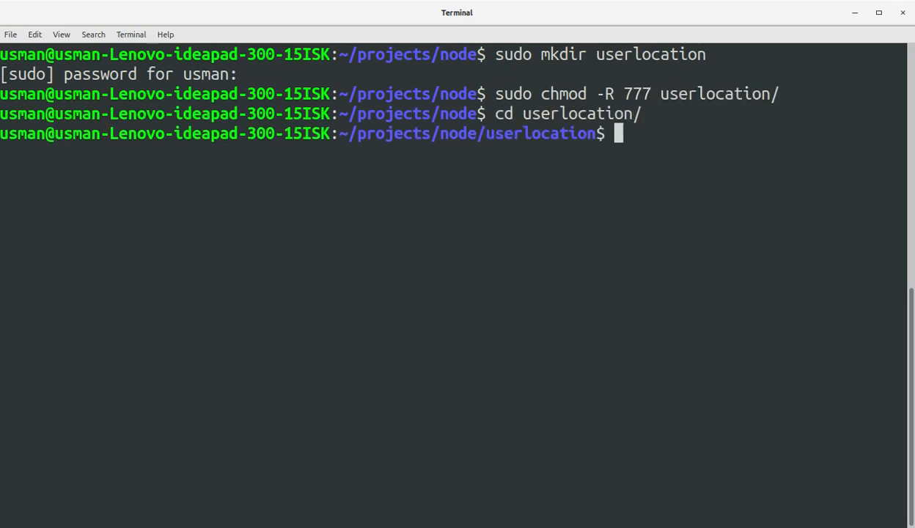
{"action": "type", "text": "npm -"}
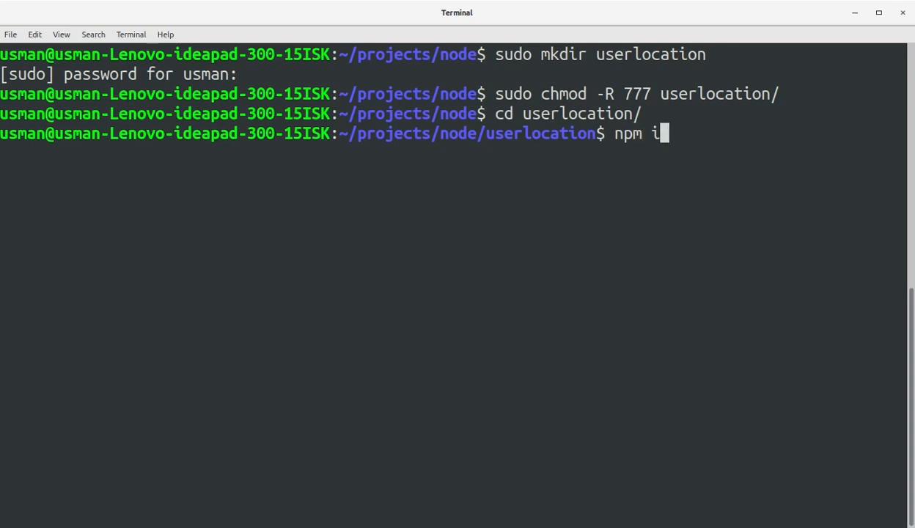
Step: Run npm init -y to generate a default package.json
{"action": "type", "text": "nit -y"}
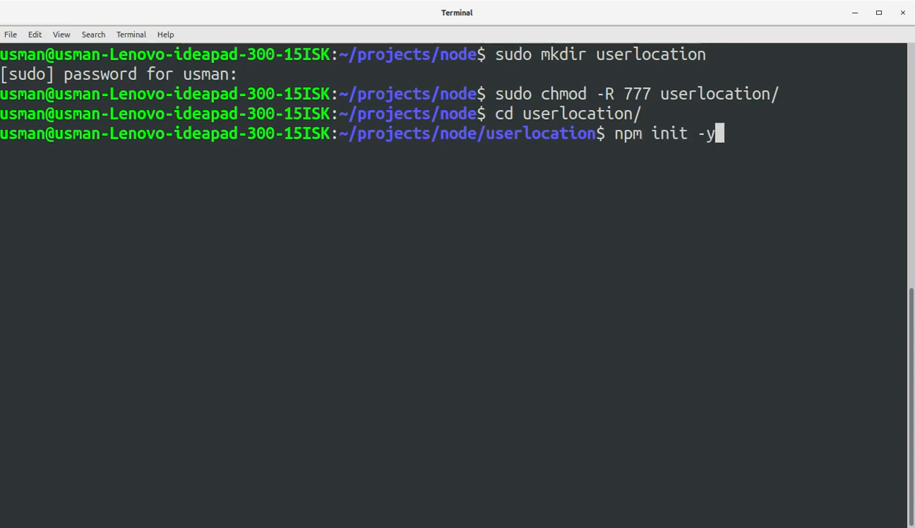
{"action": "key", "text": "Return"}
{"action": "type", "text": "npm i"}
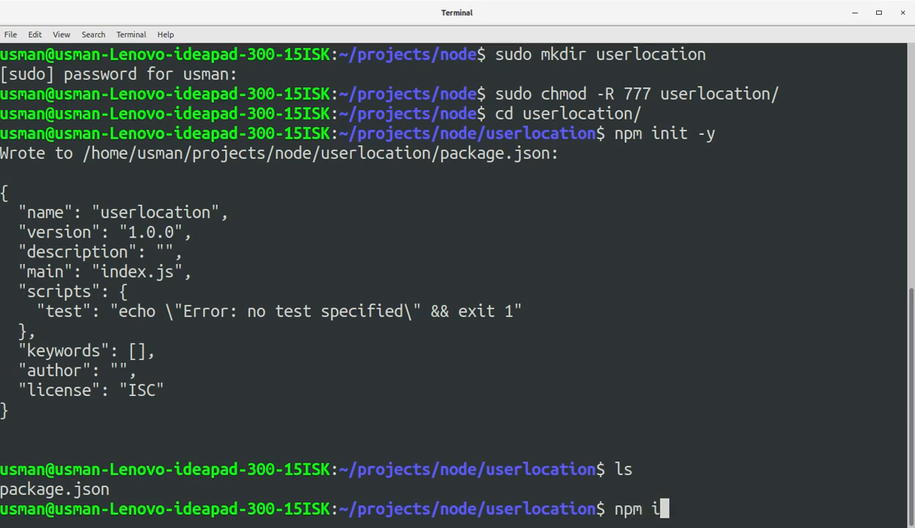
Step: Run npm install satelize and wait for installation to finish
{"action": "type", "text": "nstall satelize"}
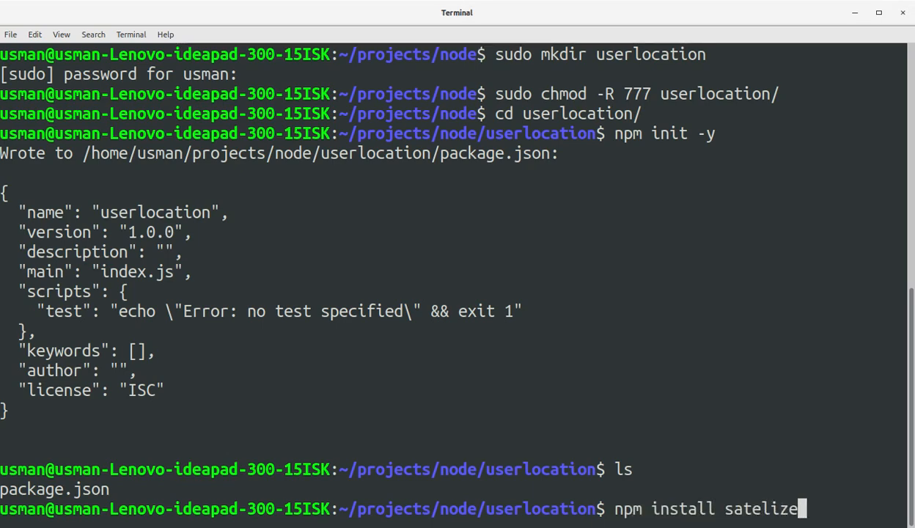
{"action": "key", "text": "Return"}
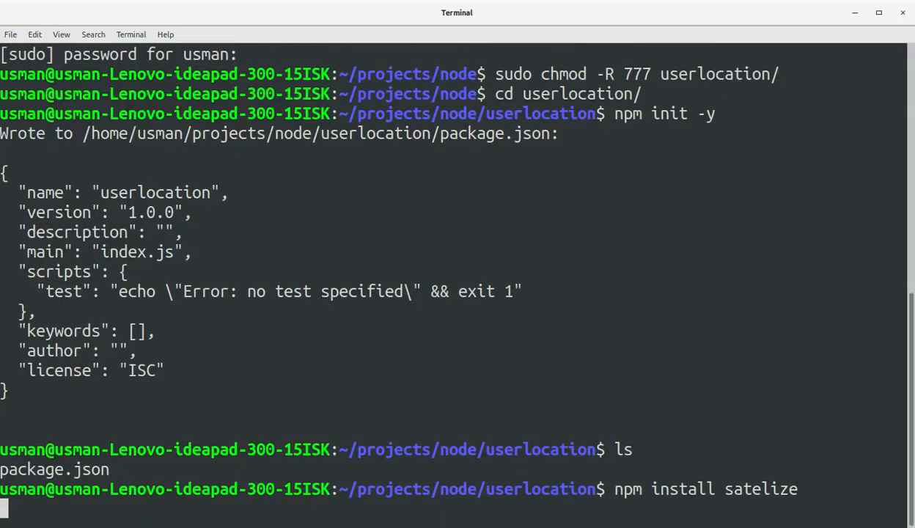
{"action": "key", "text": "Return"}
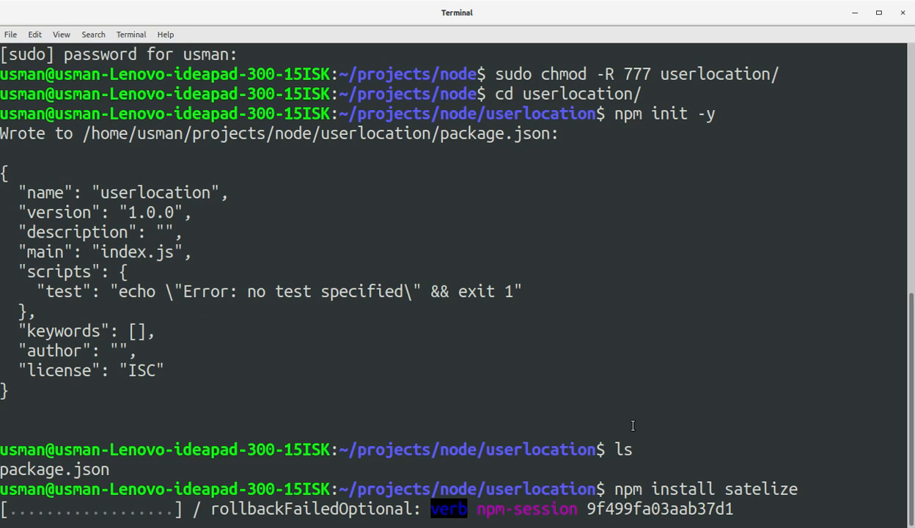
{"action": "mouse_move", "coordinate": [522, 349]}
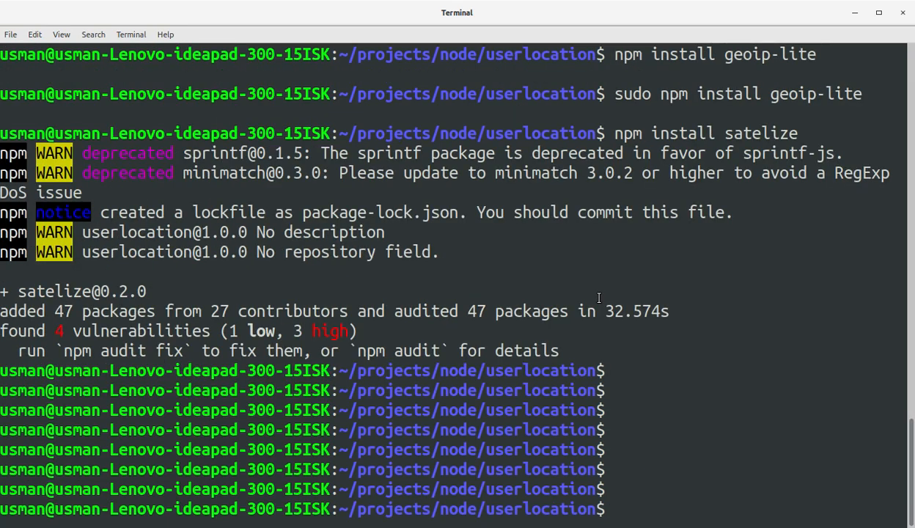
{"action": "type", "text": "su"}
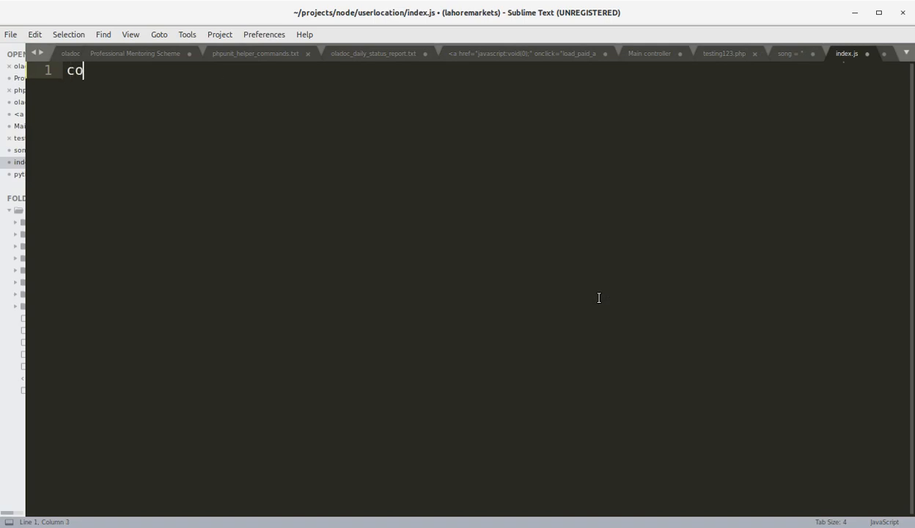
Step: Write const satelize = require('satelize') at the top of index.js
{"action": "type", "text": "nst sa"}
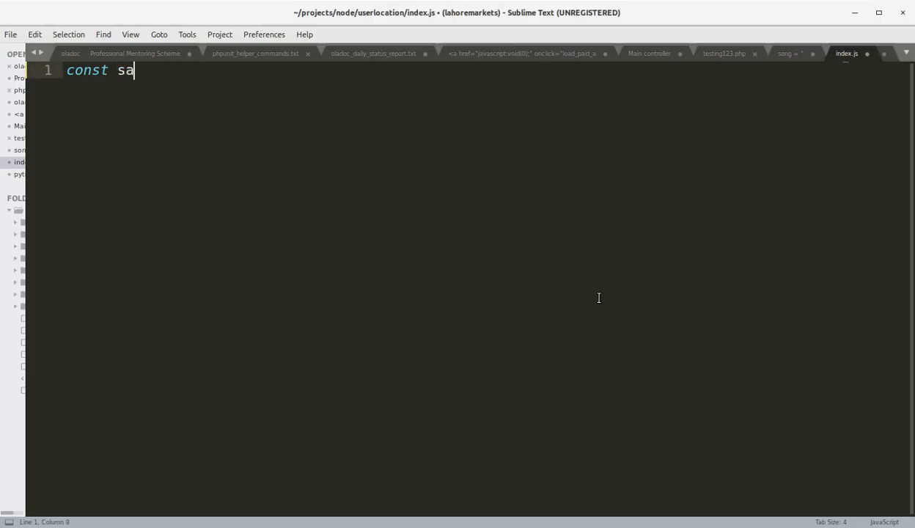
{"action": "type", "text": "telize = require"}
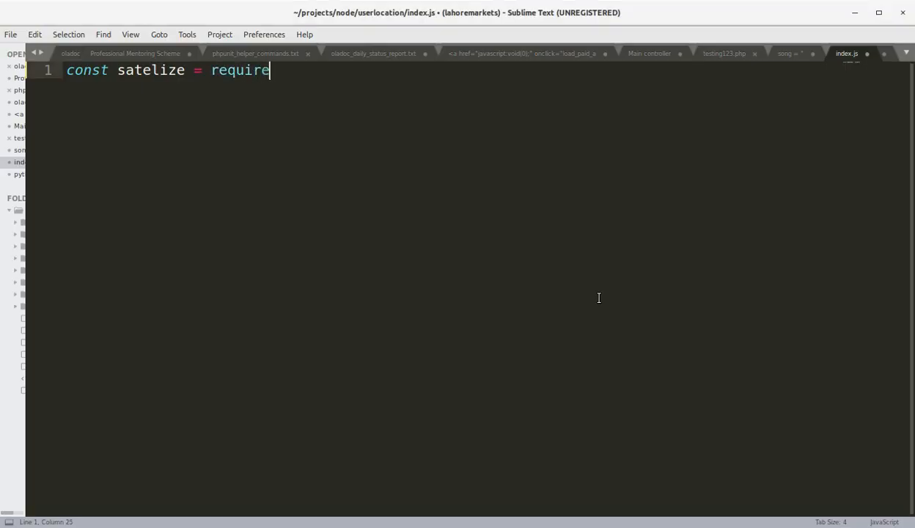
{"action": "type", "text": "(;s"}
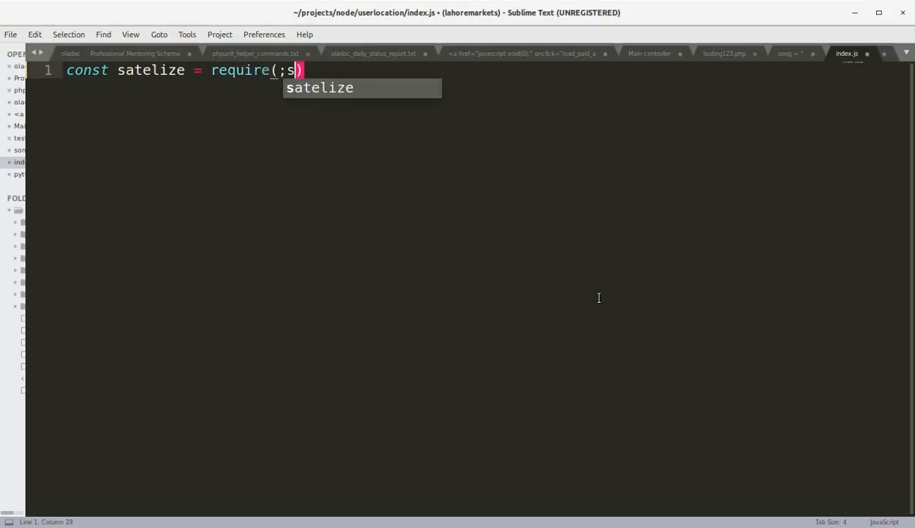
{"action": "key", "text": "BackSpace"}
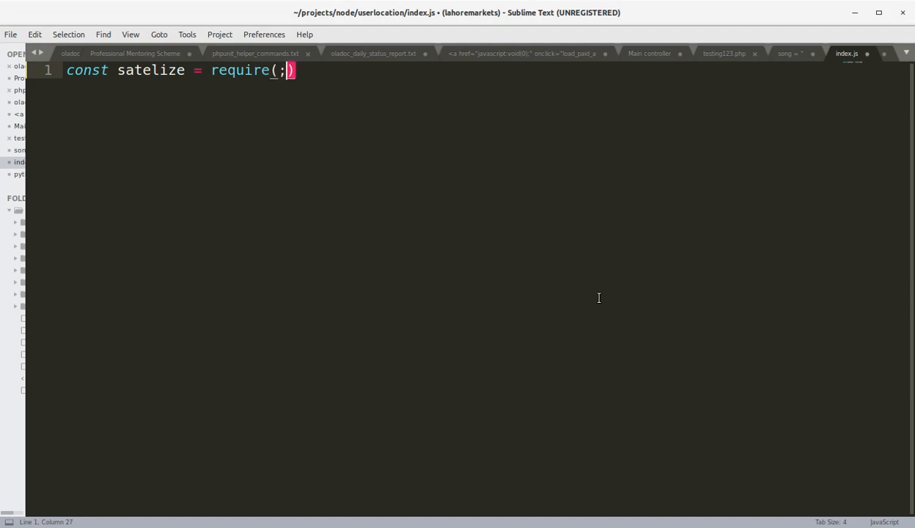
{"action": "type", "text": "'satelize')"}
{"action": "type", "text": "satelize.satelize({ip:"}
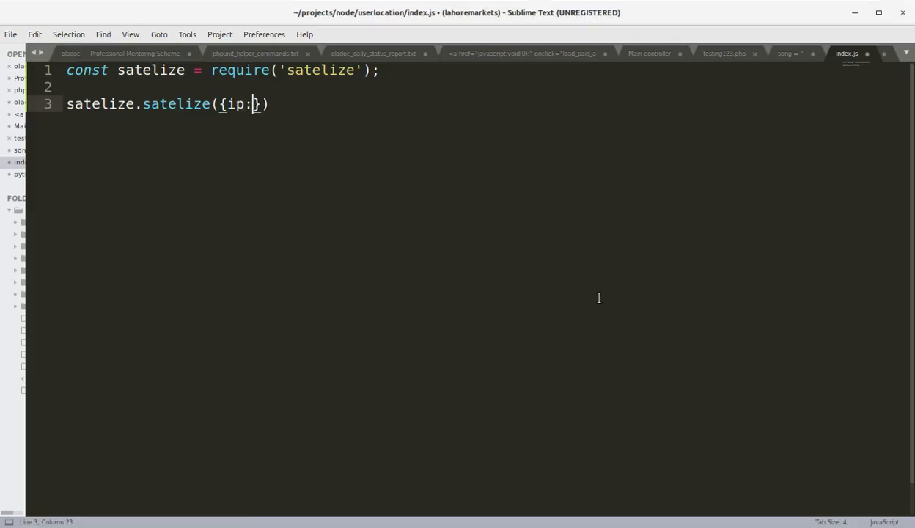
Step: Set ip to '46.19.37.108' with a callback that runs console.log(payload)
{"action": "type", "text": "''"}
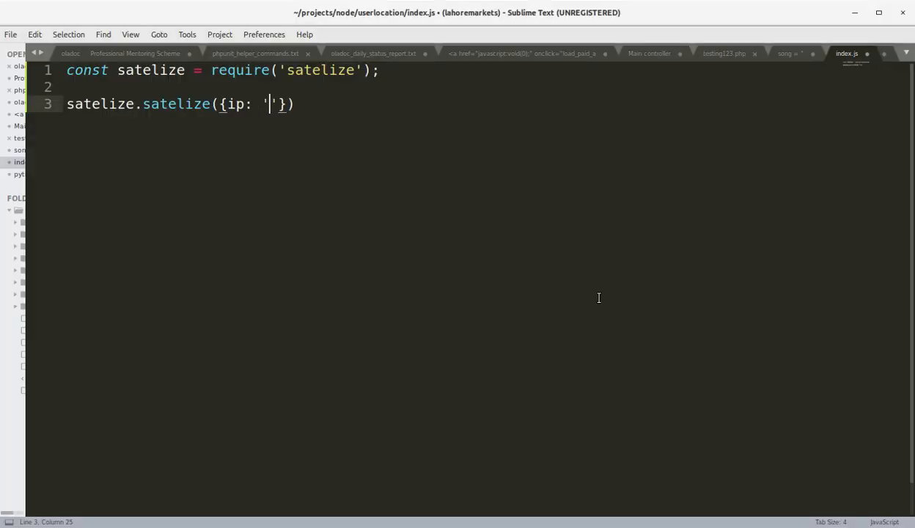
{"action": "type", "text": "46"}
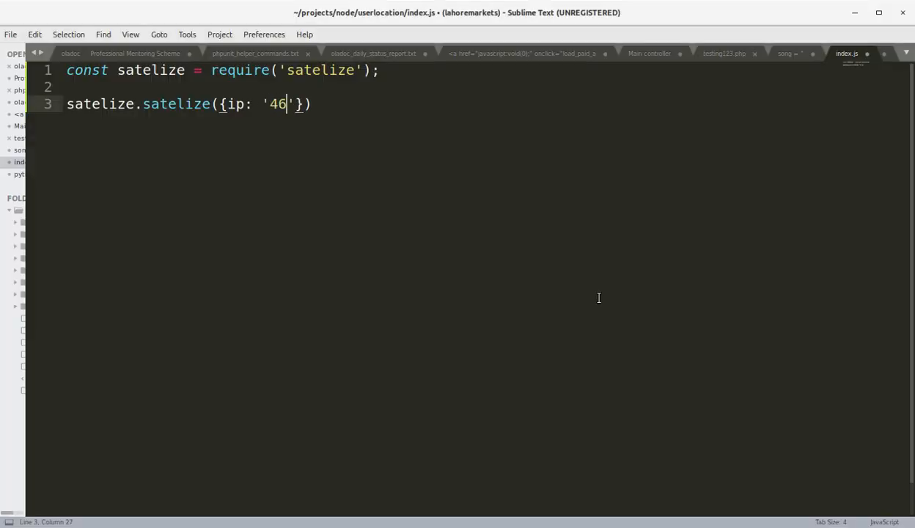
{"action": "type", "text": ".1"}
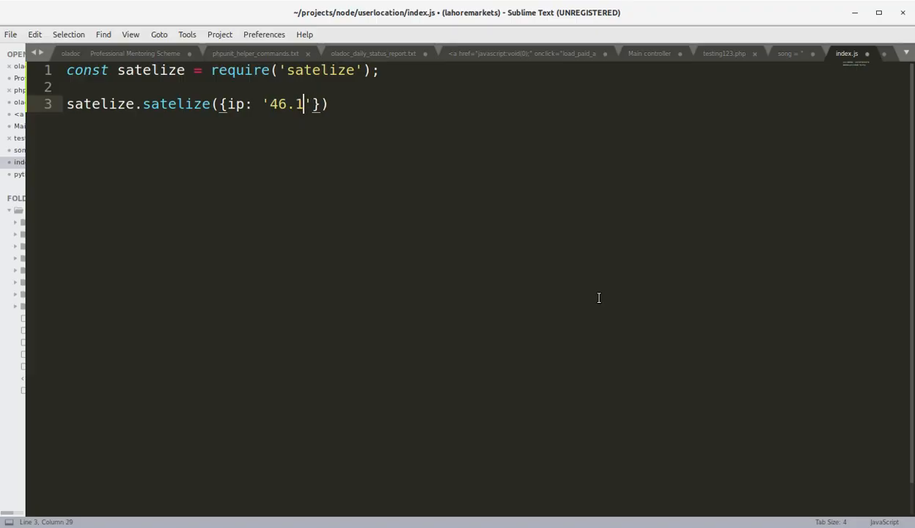
{"action": "type", "text": "9.37."}
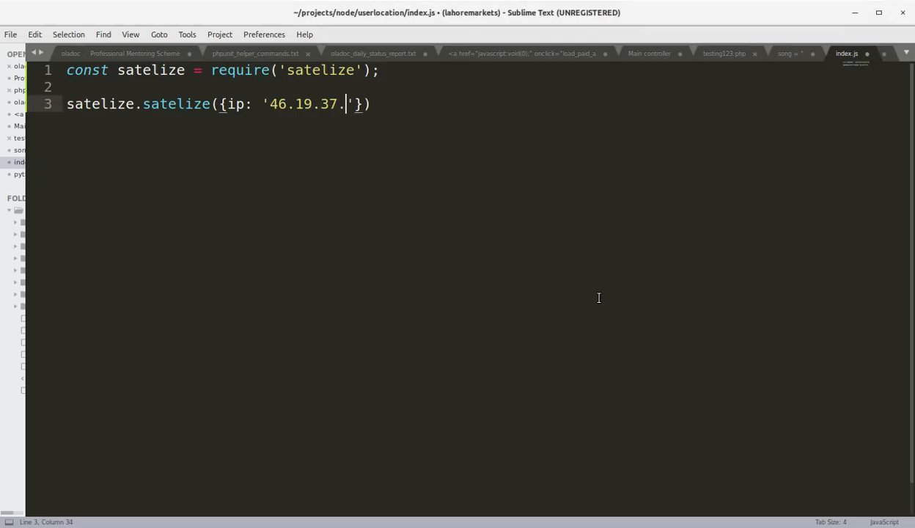
{"action": "type", "text": "108',function(err,paylo"}
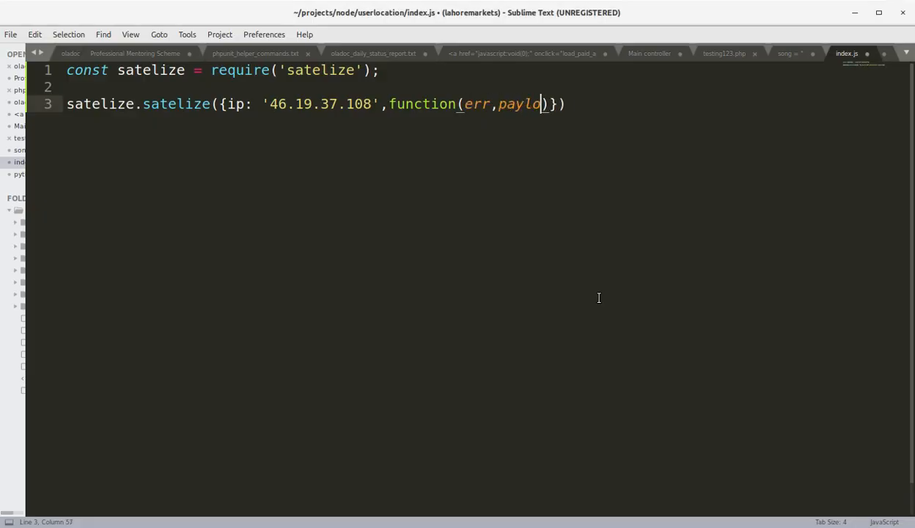
{"action": "type", "text": "ad"}
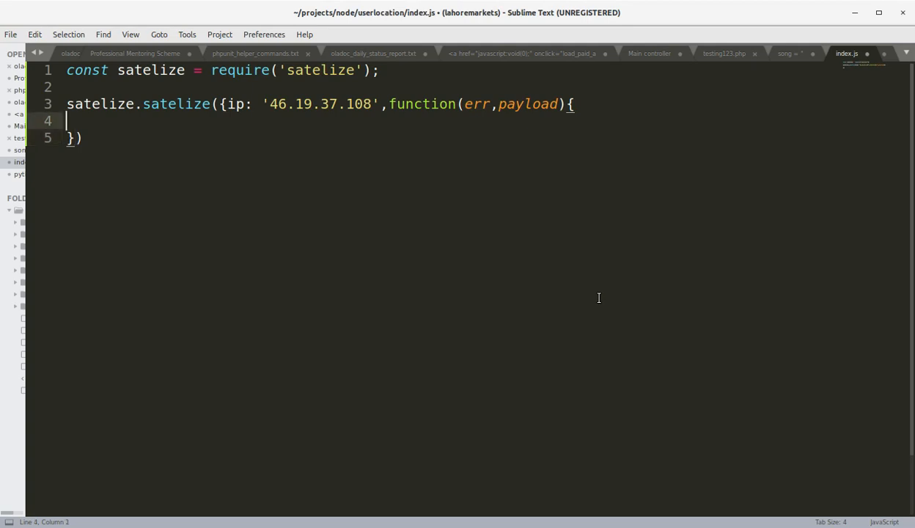
{"action": "key", "text": "Enter"}
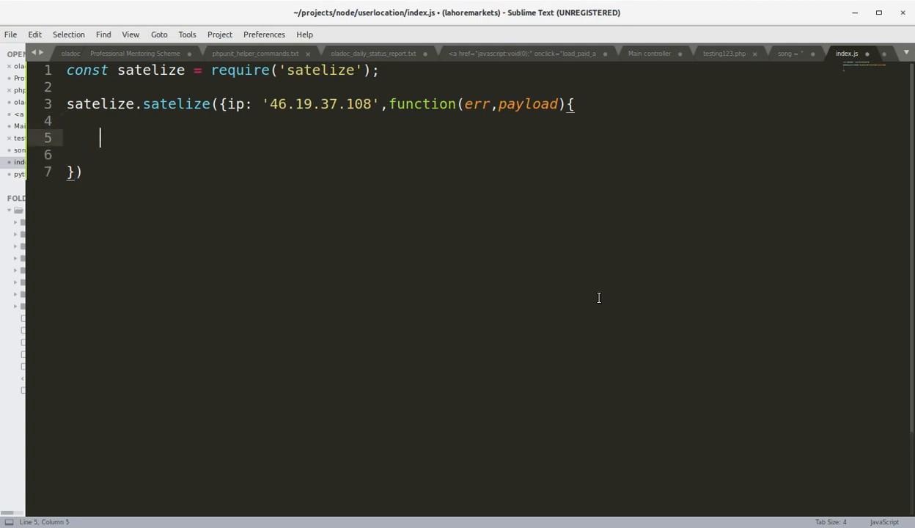
{"action": "type", "text": "consol"}
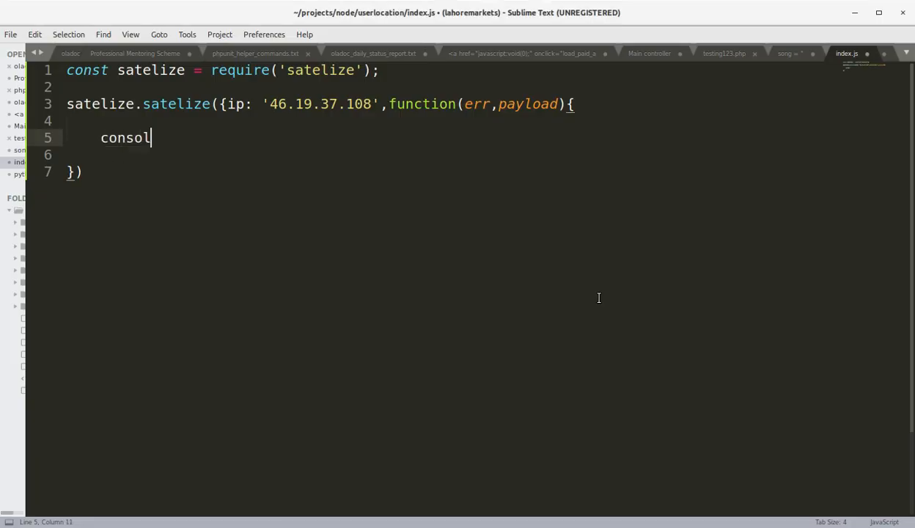
{"action": "type", "text": "e.log"}
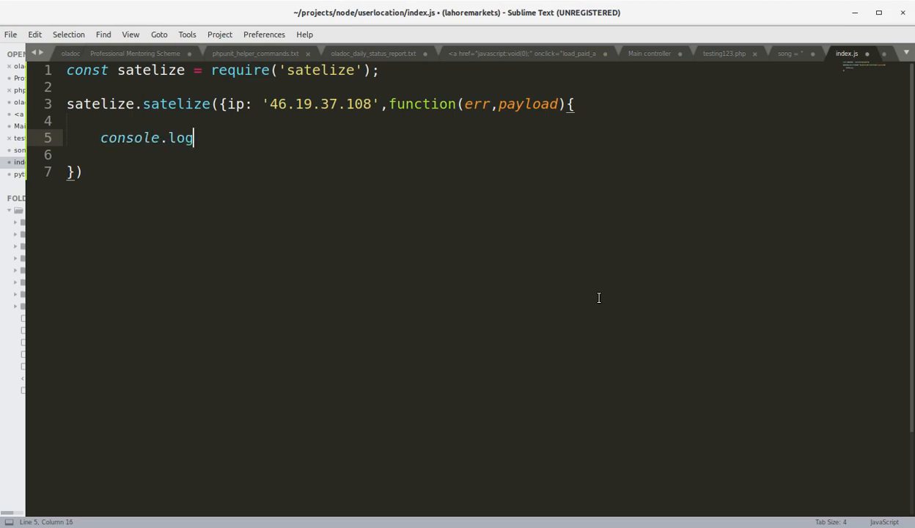
{"action": "type", "text": "(payload);"}
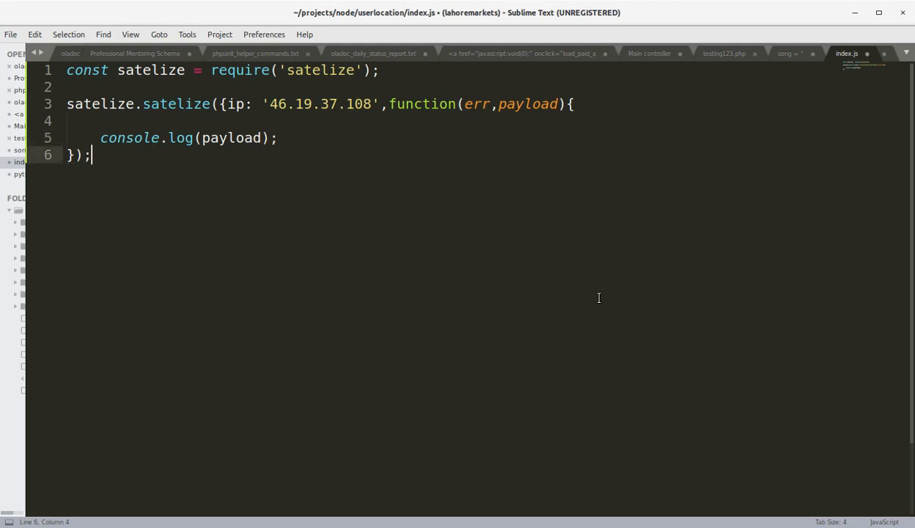
{"action": "key", "text": "alt+tab"}
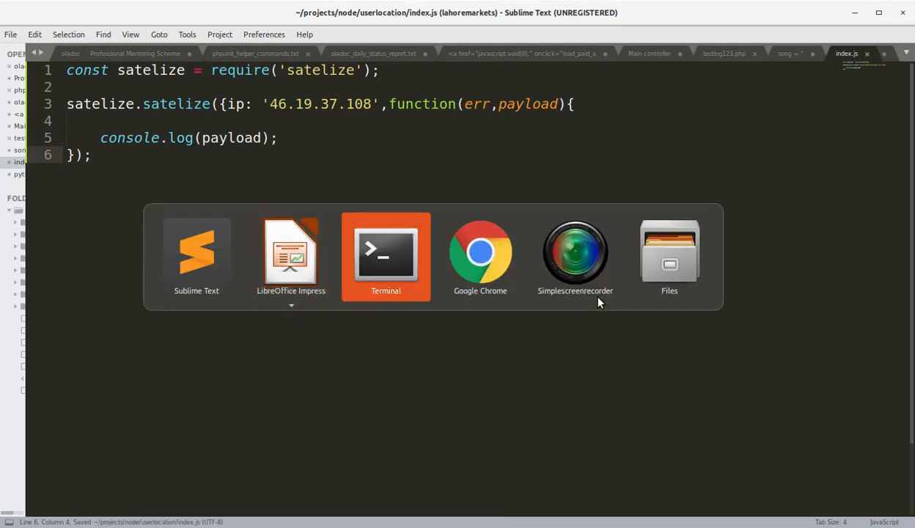
{"action": "left_click", "coordinate": [386, 253]}
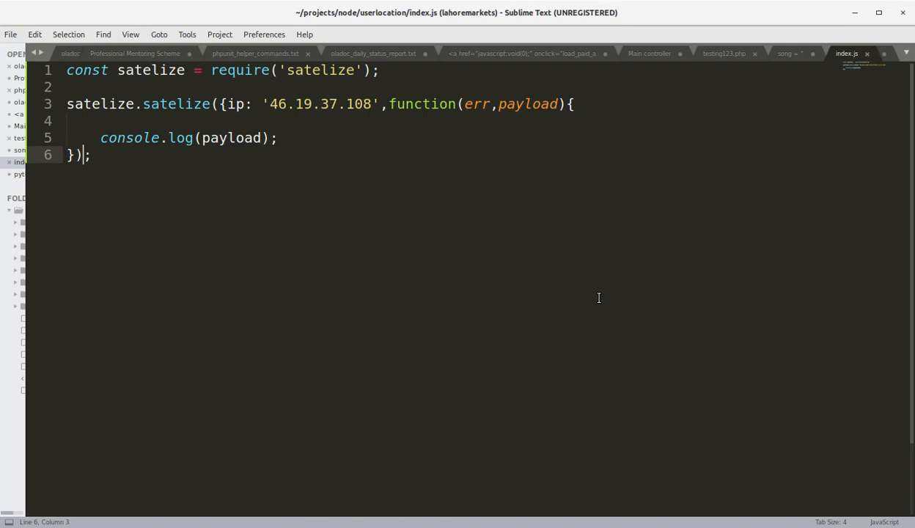
{"action": "left_click", "coordinate": [231, 103]}
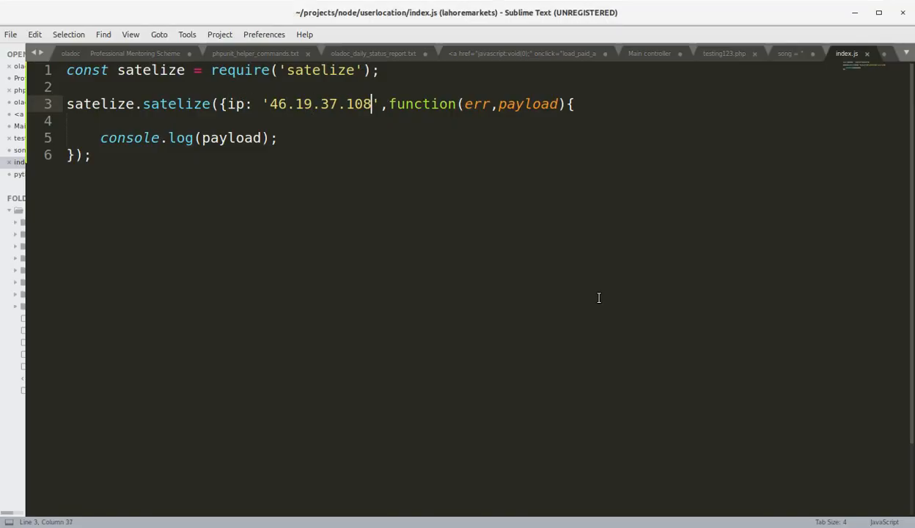
Step: Close the call, run node index.js, and scroll the Netherlands payload
{"action": "type", "text": "}"}
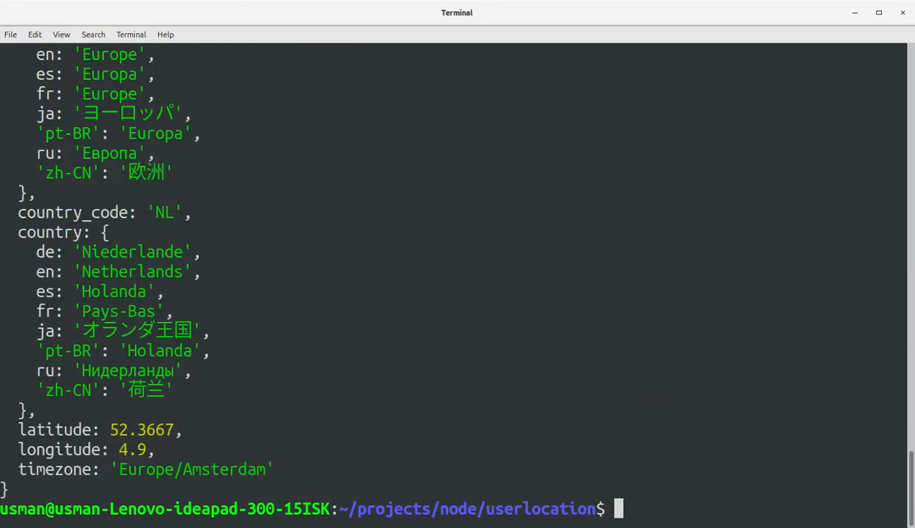
{"action": "type", "text": "node index.js"}
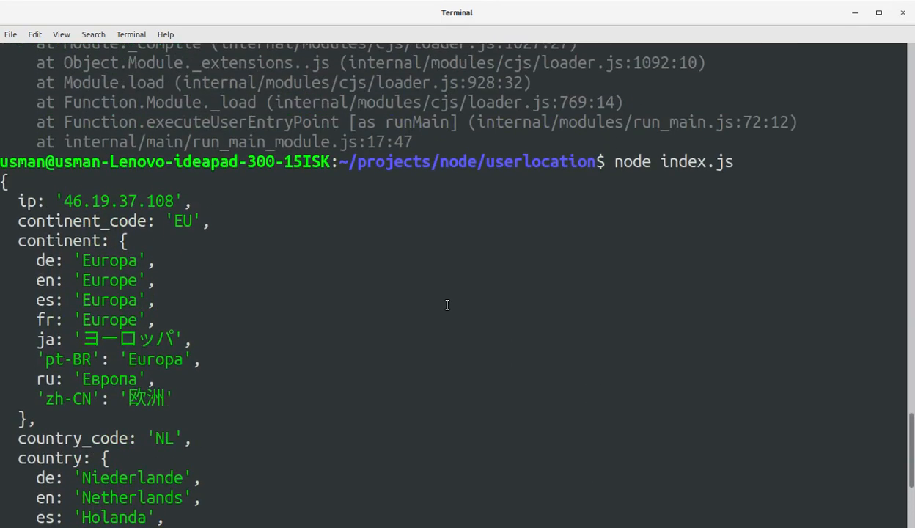
{"action": "mouse_move", "coordinate": [118, 215]}
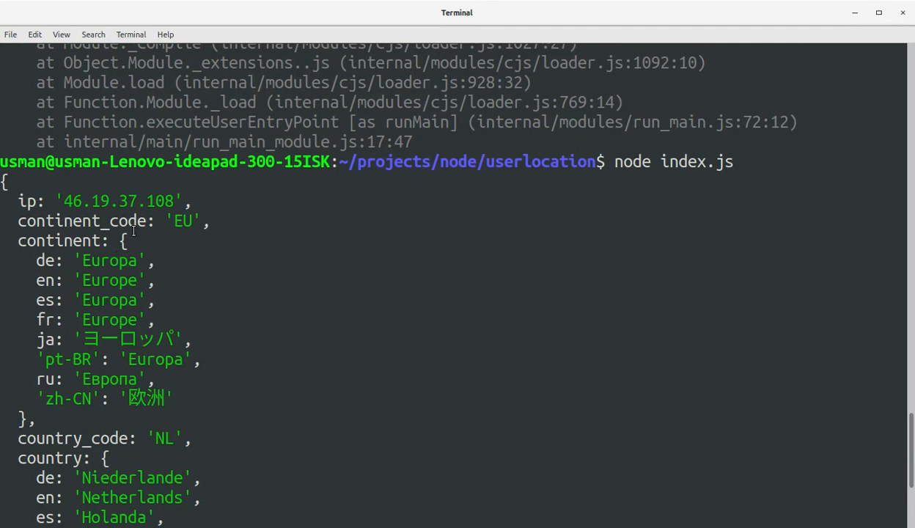
{"action": "scroll", "scroll_direction": "down", "scroll_amount": 3}
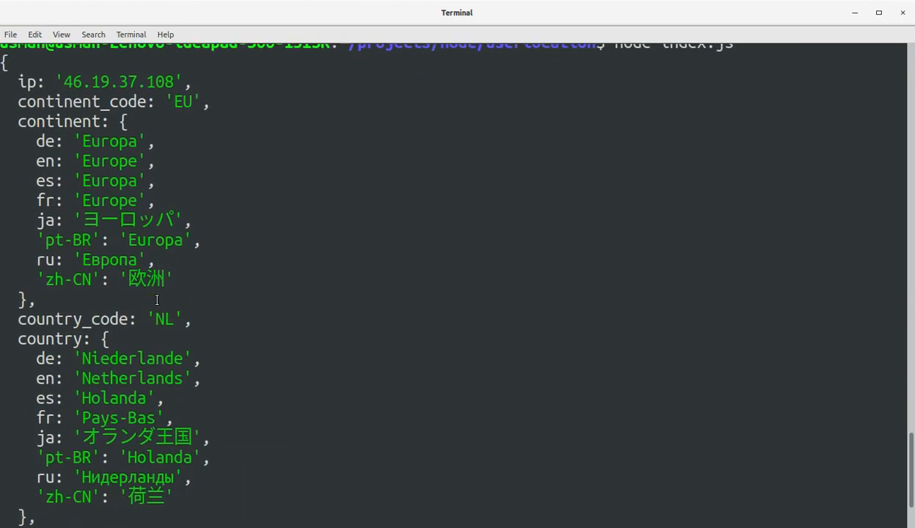
{"action": "scroll", "scroll_direction": "down", "scroll_amount": 3}
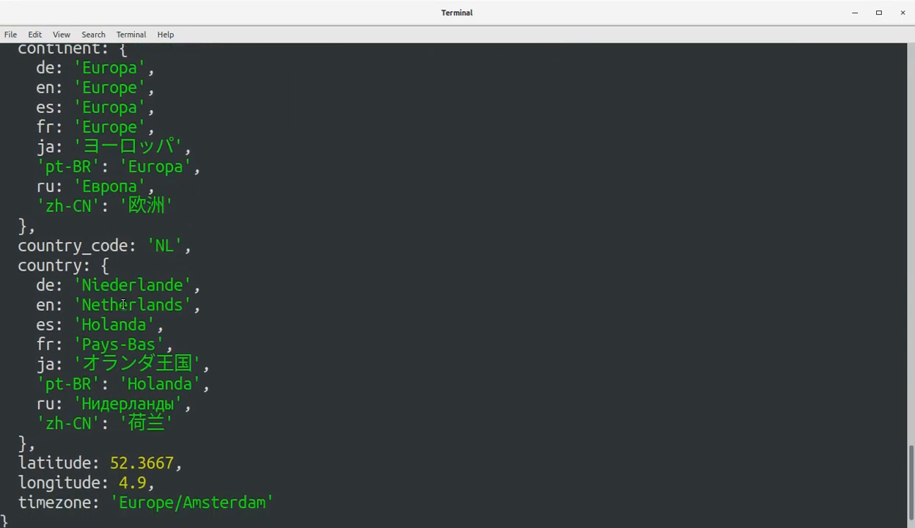
{"action": "mouse_move", "coordinate": [84, 482]}
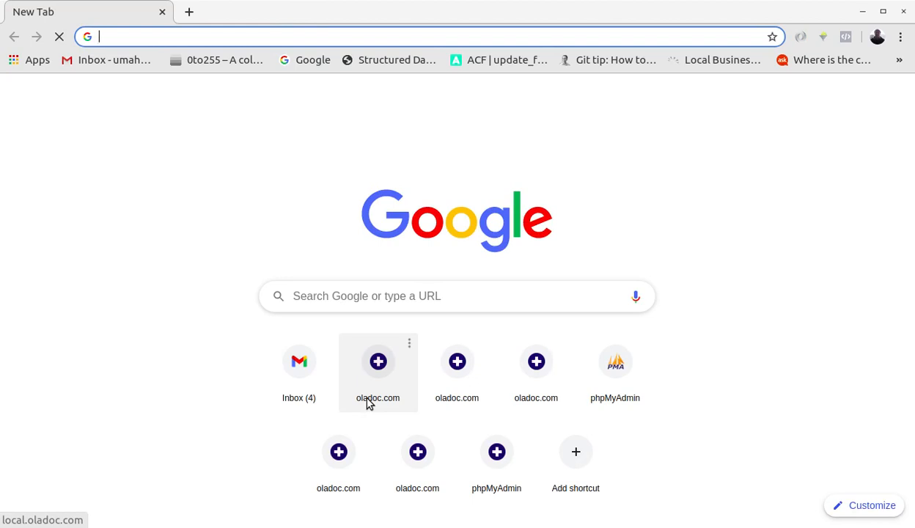
Step: Search 'what is ip address', then read public IPv4 111.119.187.31 on whatismyip.com
{"action": "type", "text": "what is ip address"}
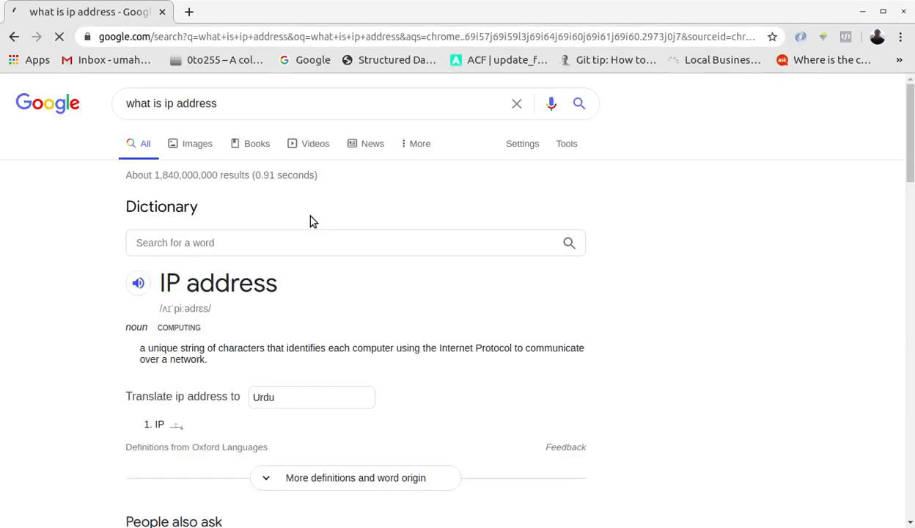
{"action": "scroll", "scroll_direction": "down", "scroll_amount": 3}
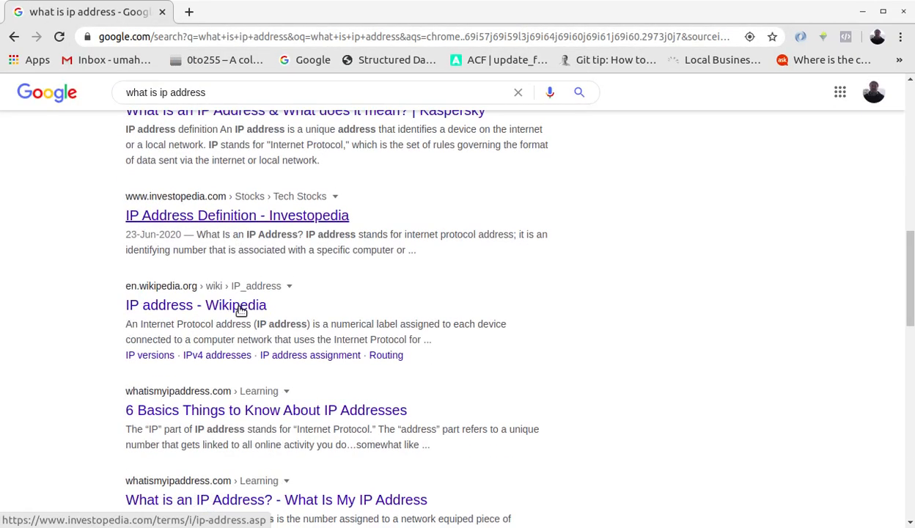
{"action": "scroll", "scroll_direction": "up", "scroll_amount": 3}
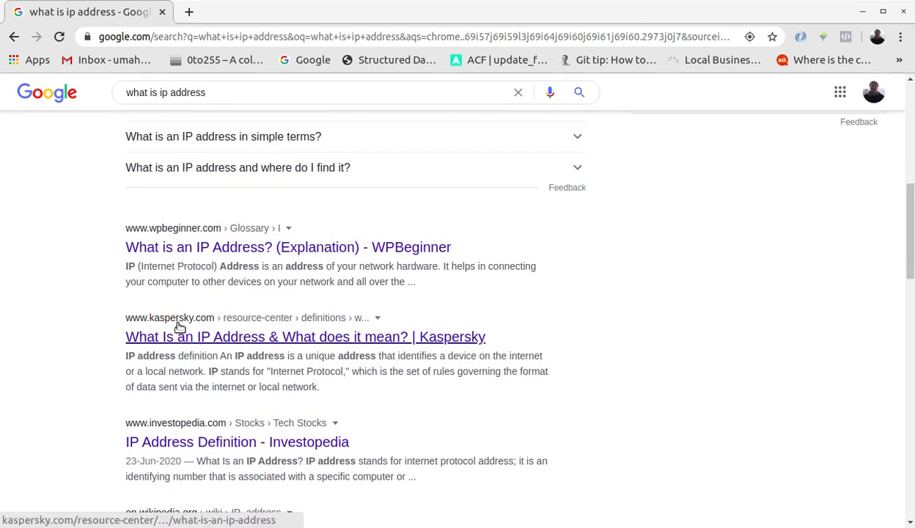
{"action": "scroll", "scroll_direction": "down", "scroll_amount": 3}
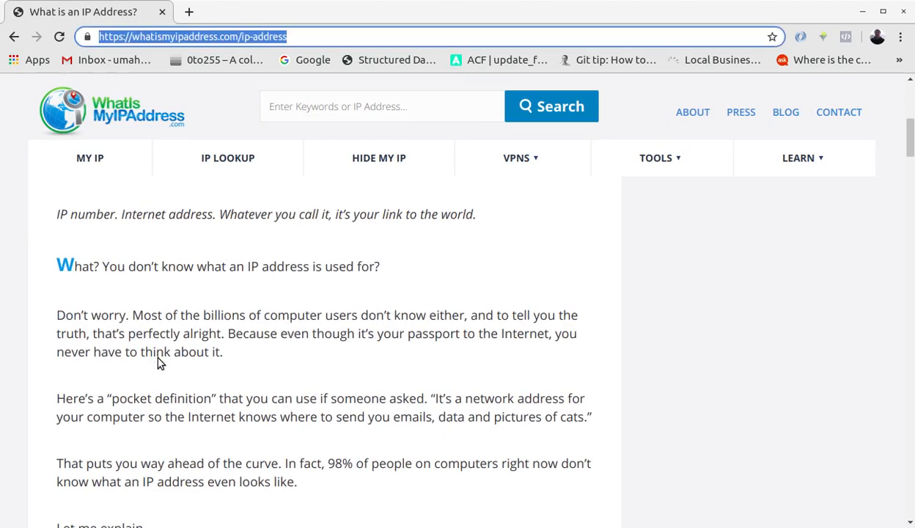
{"action": "type", "text": "whatiss"}
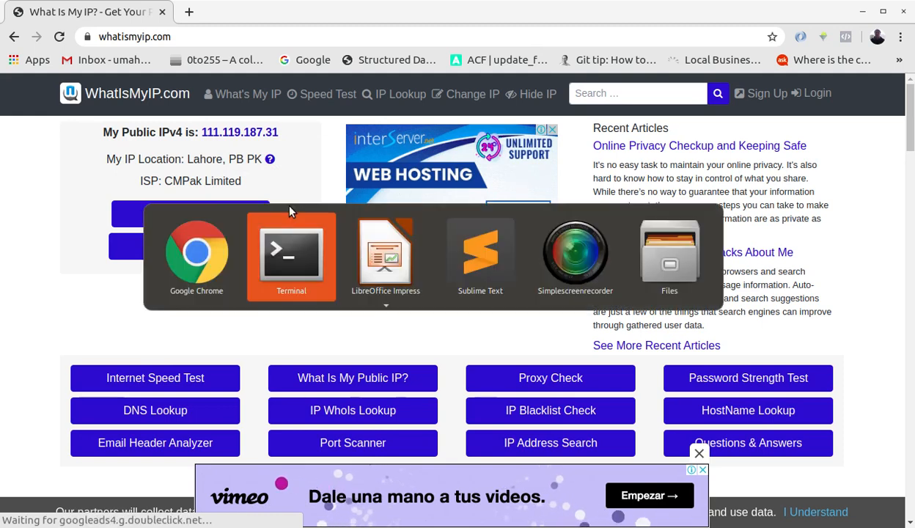
Step: Replace the IP in index.js with '111.119.187.31'
{"action": "left_click", "coordinate": [479, 253]}
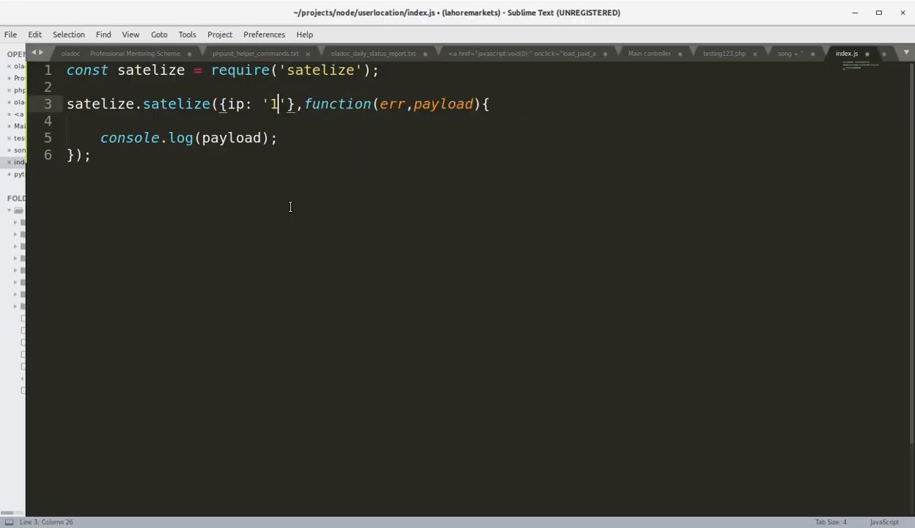
{"action": "type", "text": "11"}
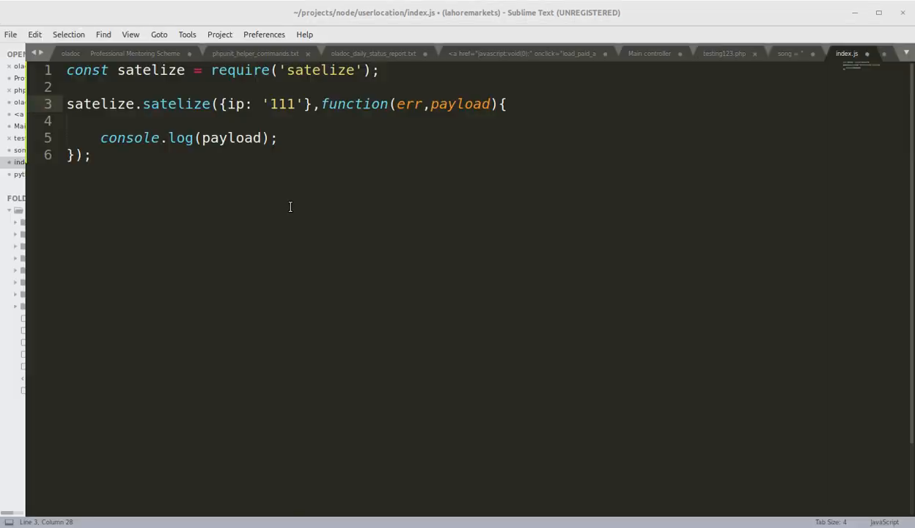
{"action": "type", "text": "."}
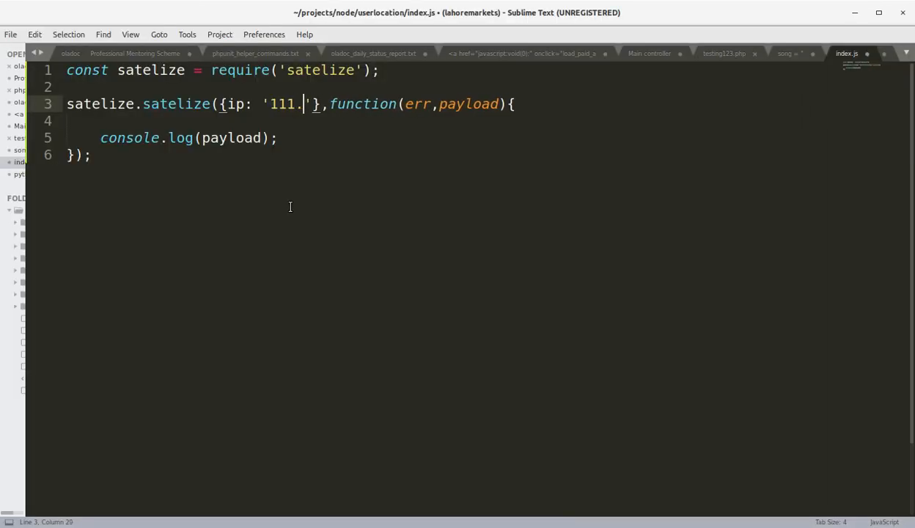
{"action": "type", "text": "119.18"}
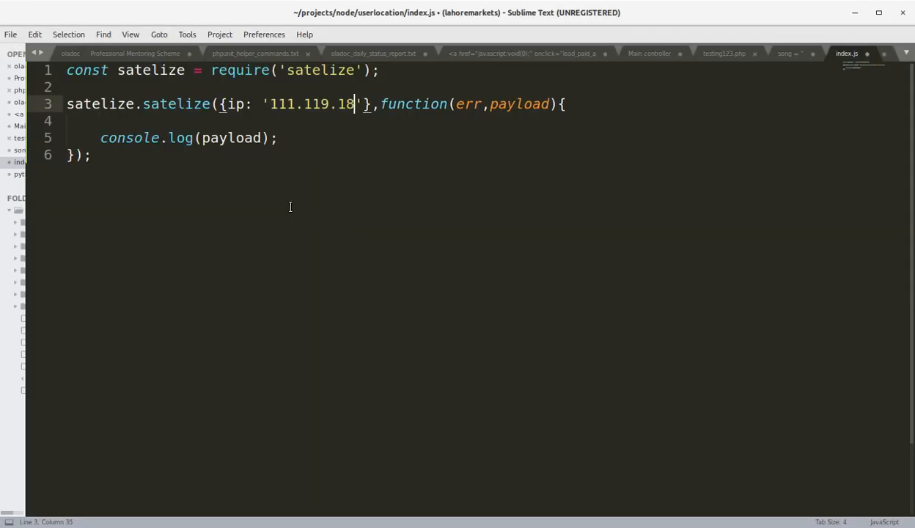
{"action": "type", "text": "7.31"}
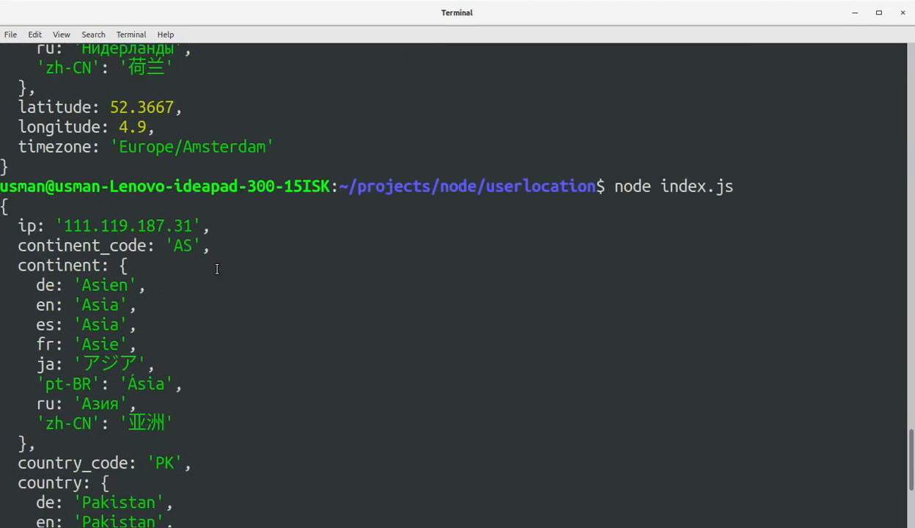
Step: Scroll the Pakistan payload down to latitude 30 and longitude 70
{"action": "scroll", "scroll_direction": "down", "scroll_amount": 3}
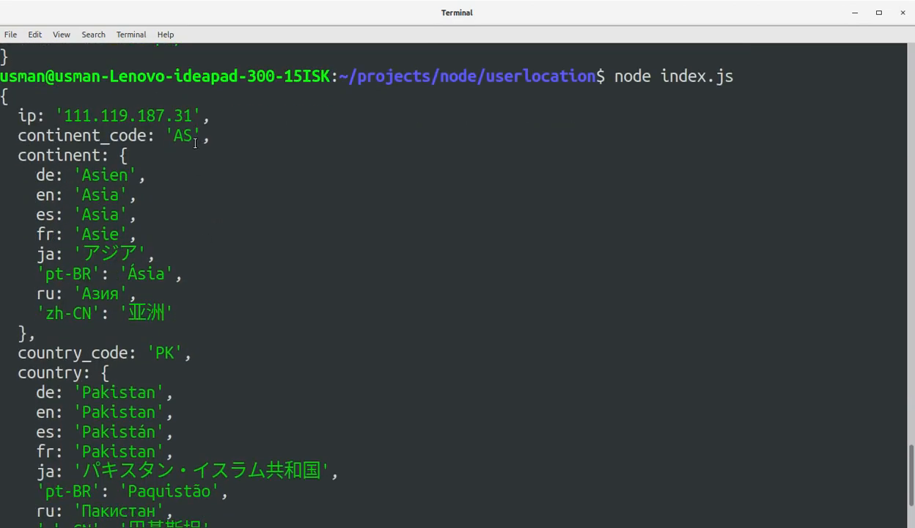
{"action": "scroll", "scroll_direction": "down", "scroll_amount": 3}
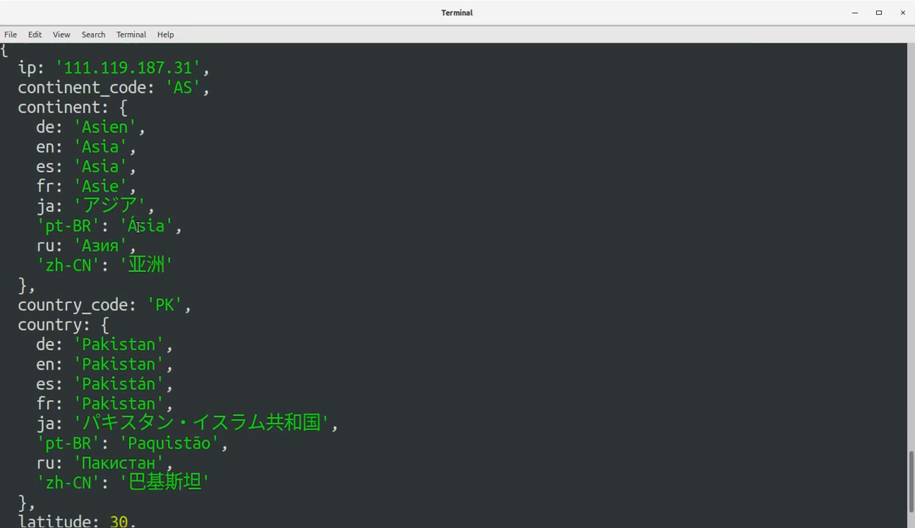
{"action": "scroll", "scroll_direction": "down", "scroll_amount": 3}
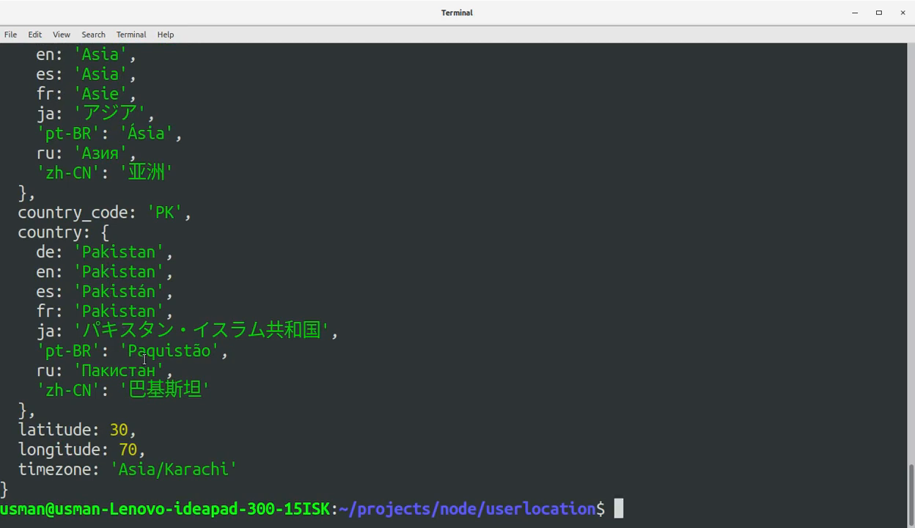
{"action": "mouse_move", "coordinate": [91, 433]}
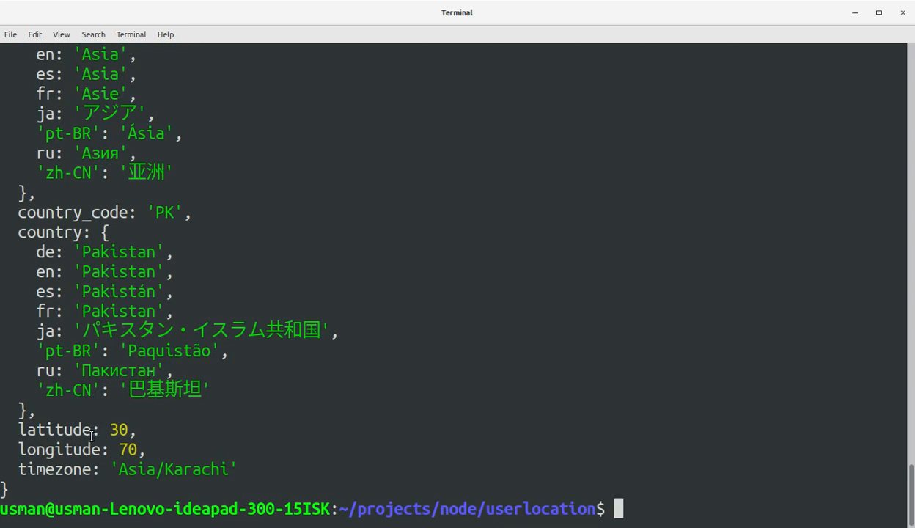
{"action": "mouse_move", "coordinate": [157, 475]}
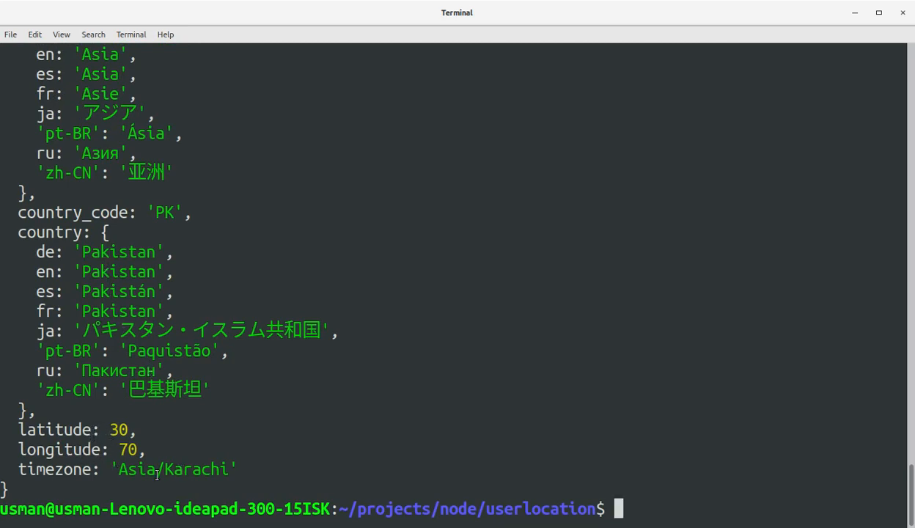
{"action": "mouse_move", "coordinate": [266, 396]}
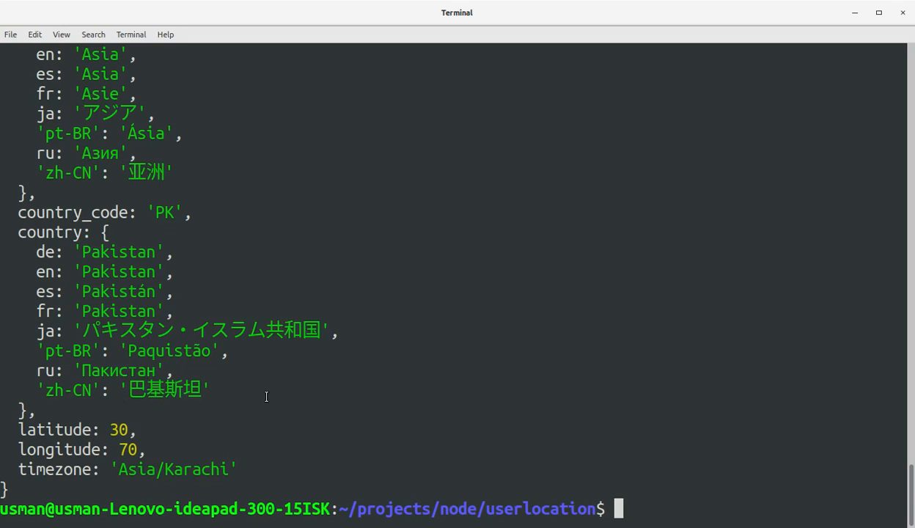
{"action": "key", "text": "alt+Tab"}
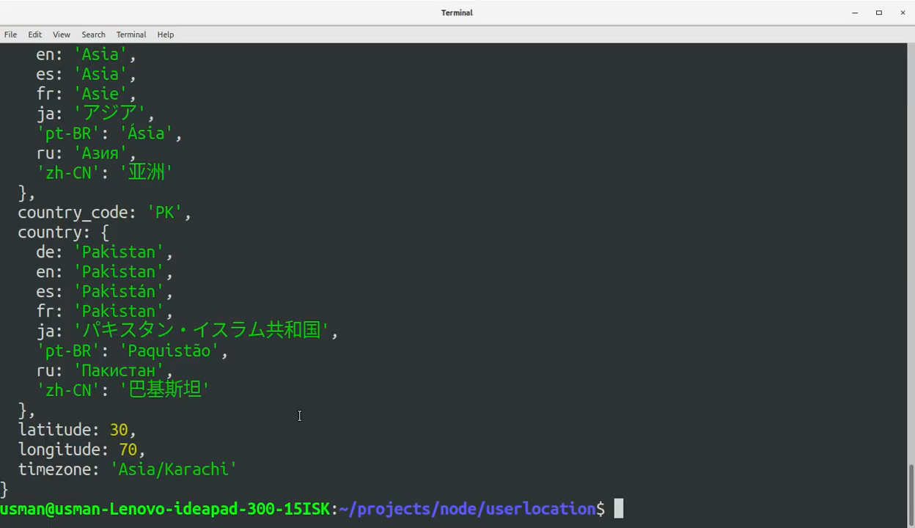
Step: Open google.com/maps?70,30 in Chrome and select the Search Google Maps box
{"action": "key", "text": "Alt+Tab"}
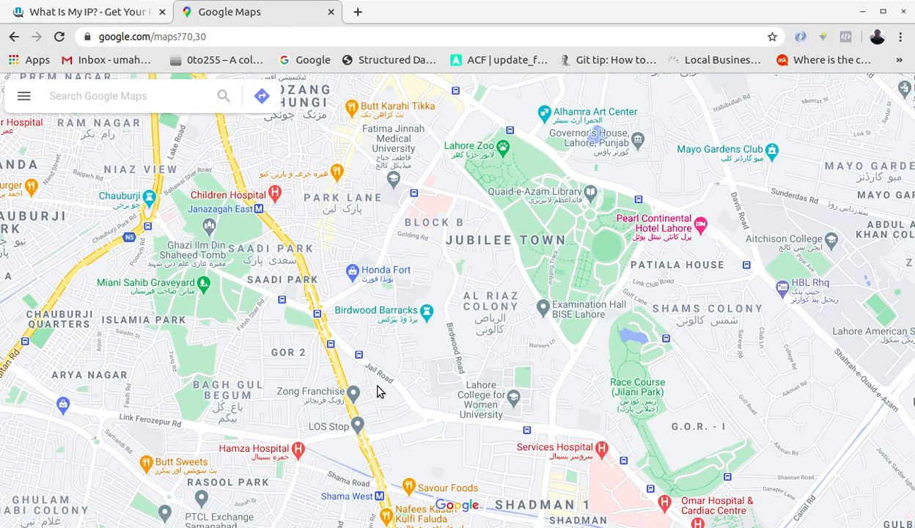
{"action": "left_click", "coordinate": [110, 96]}
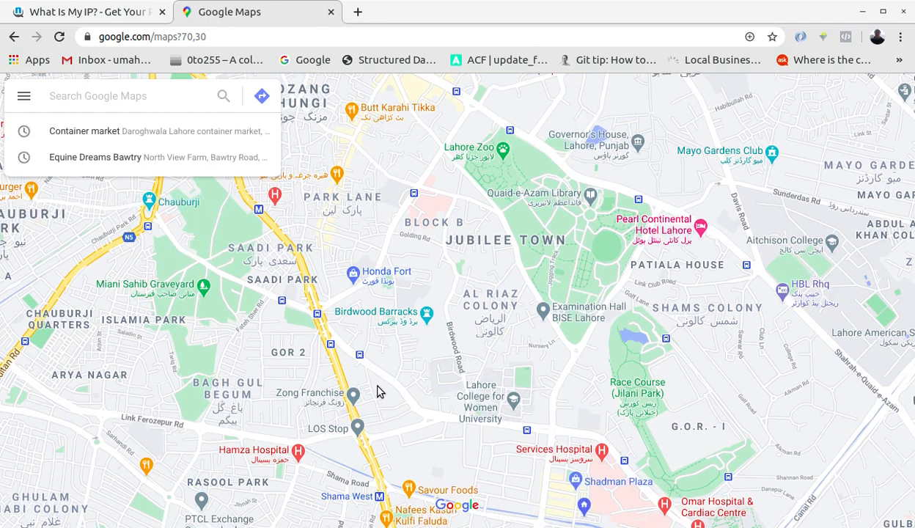